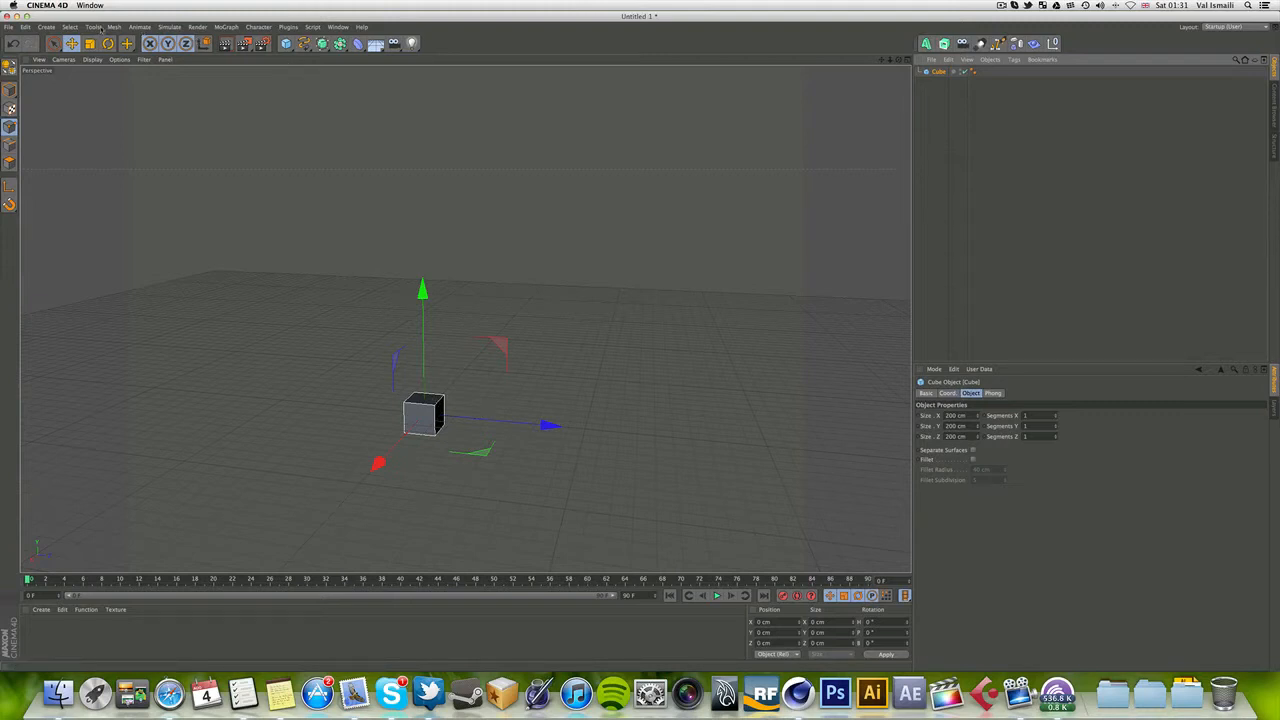
Add a MoGraph Cloner and nest the Cube under it as the cloned source
left_click(226, 28)
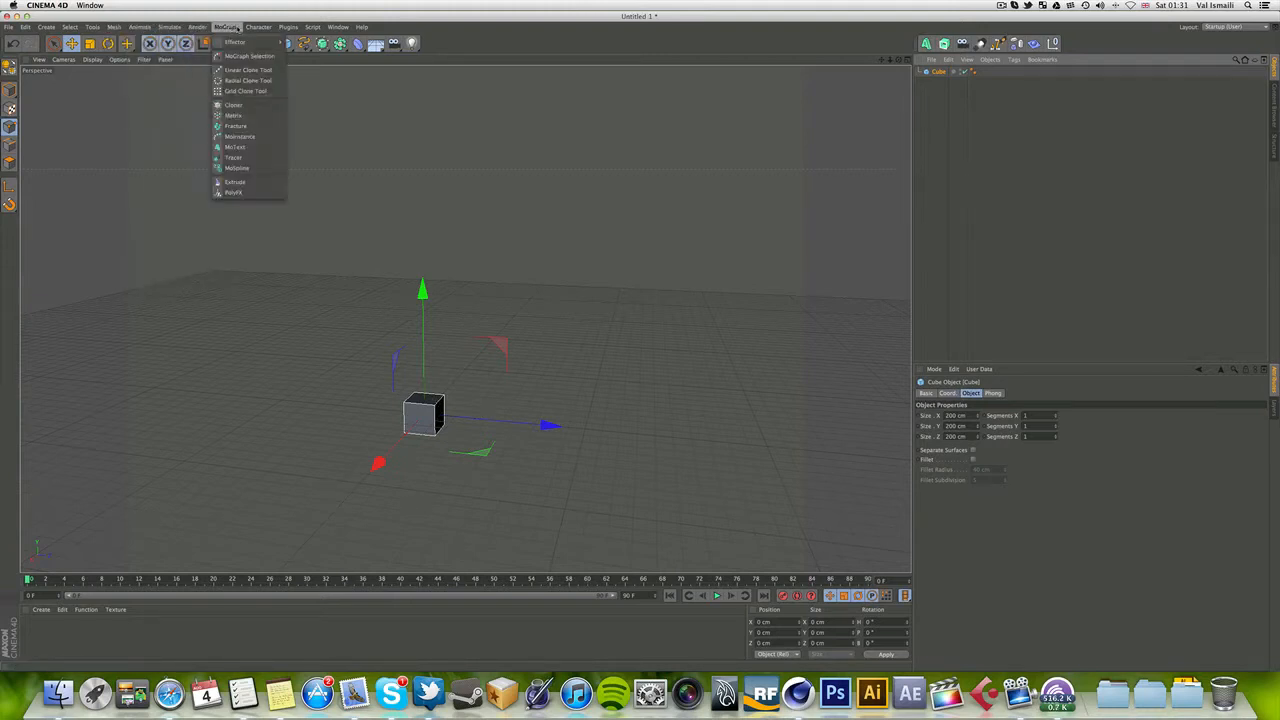
left_click(234, 104)
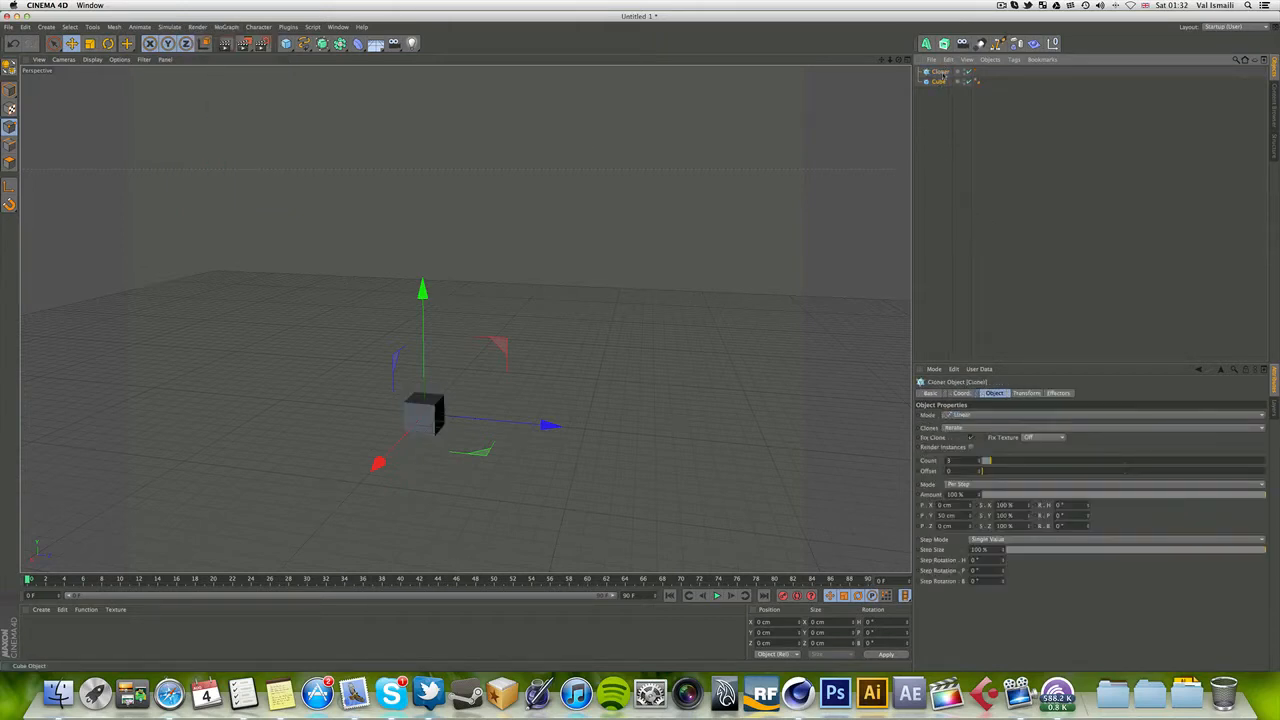
left_click(944, 80)
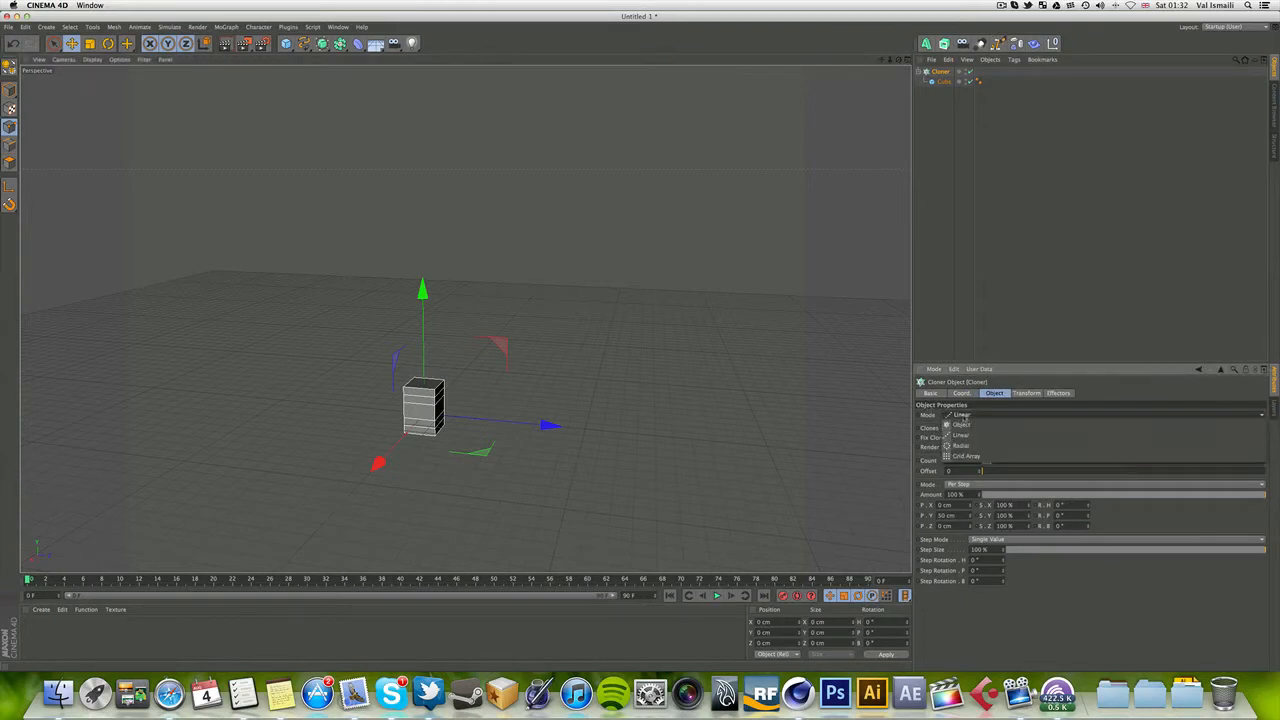
In linear mode, raise the P.Y offset and count so the cubes stack into a twisting tower
left_click(960, 424)
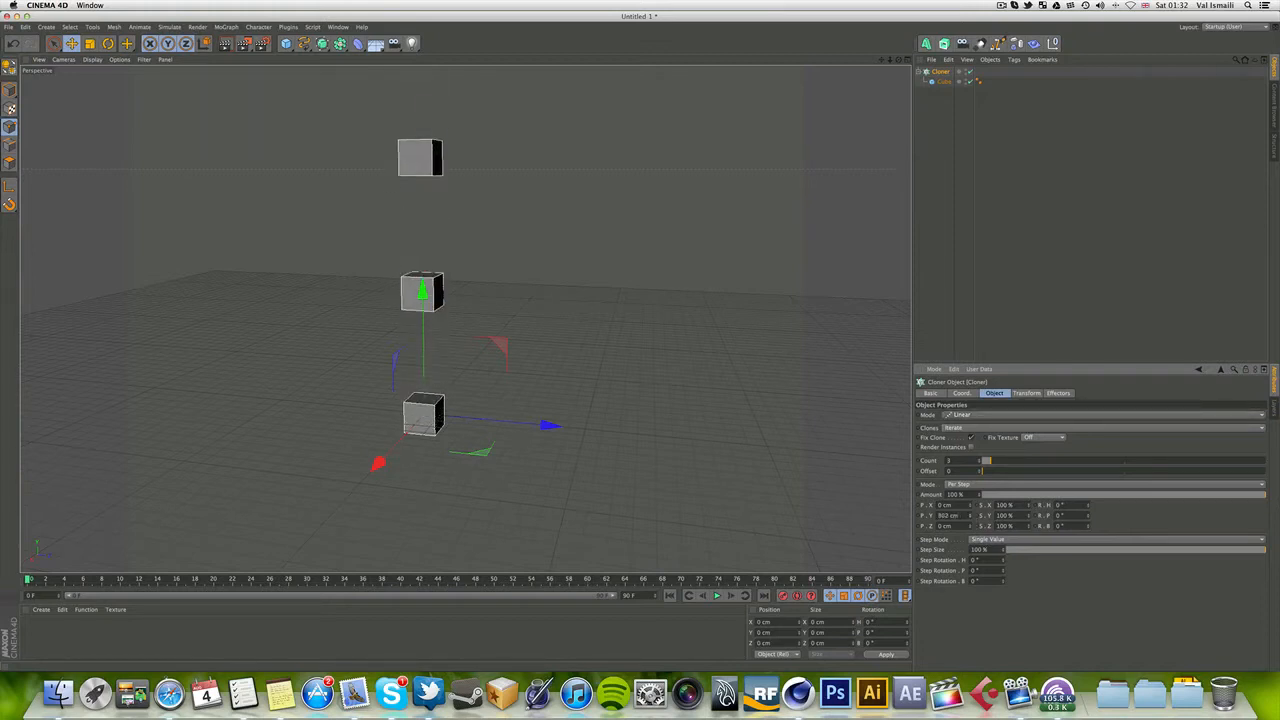
left_click_drag(984, 460, 1030, 460)
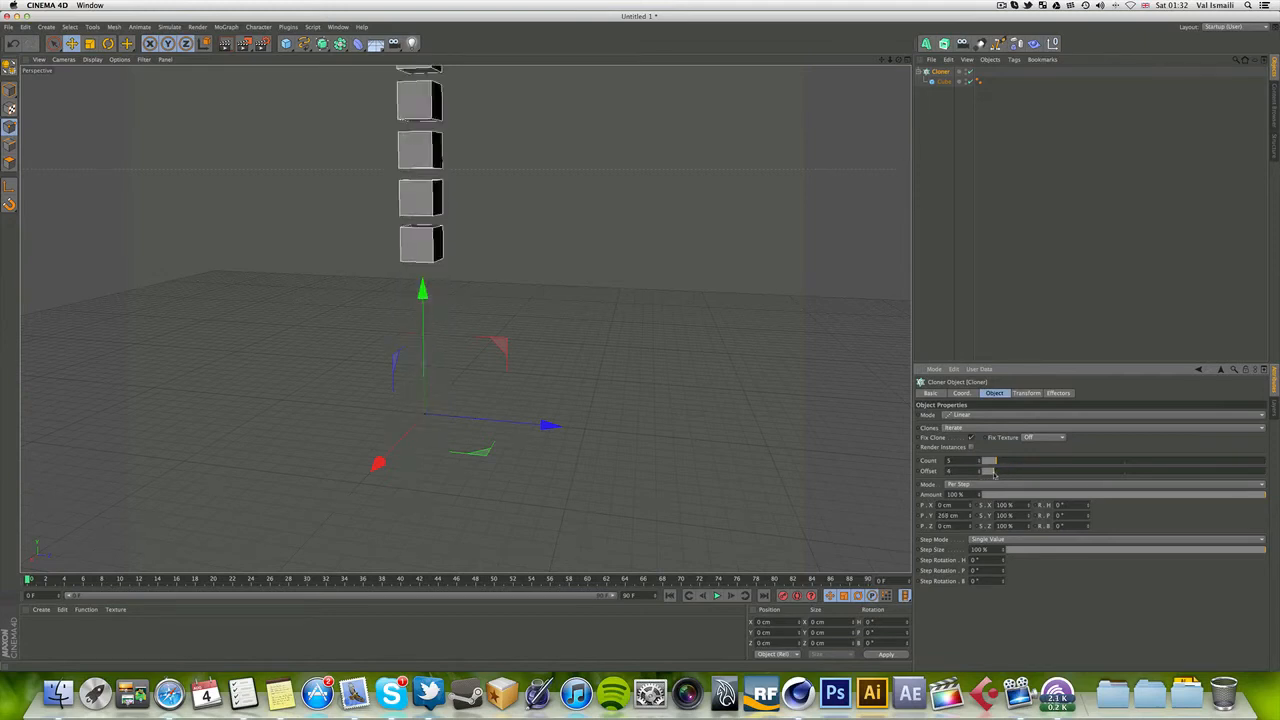
left_click_drag(990, 472, 960, 472)
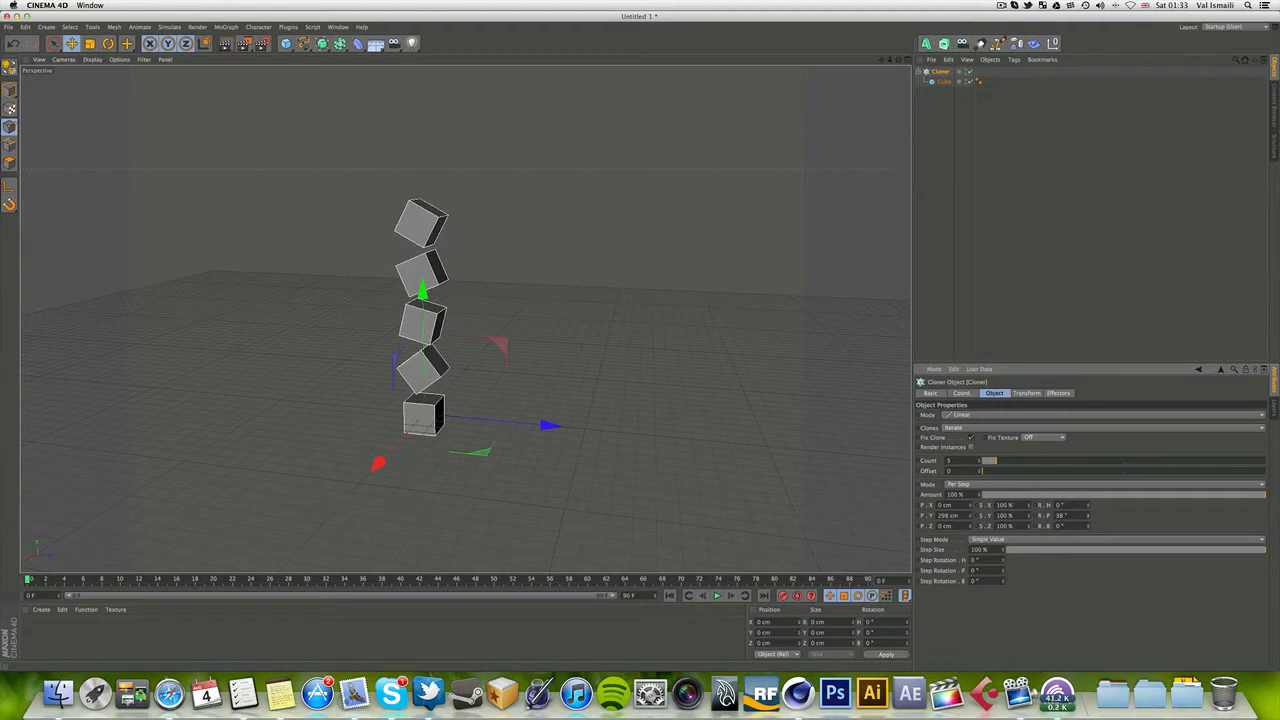
Switch the Cloner to Radial mode and shrink the radius into a tight ring of five overlapping cubes
left_click(960, 414)
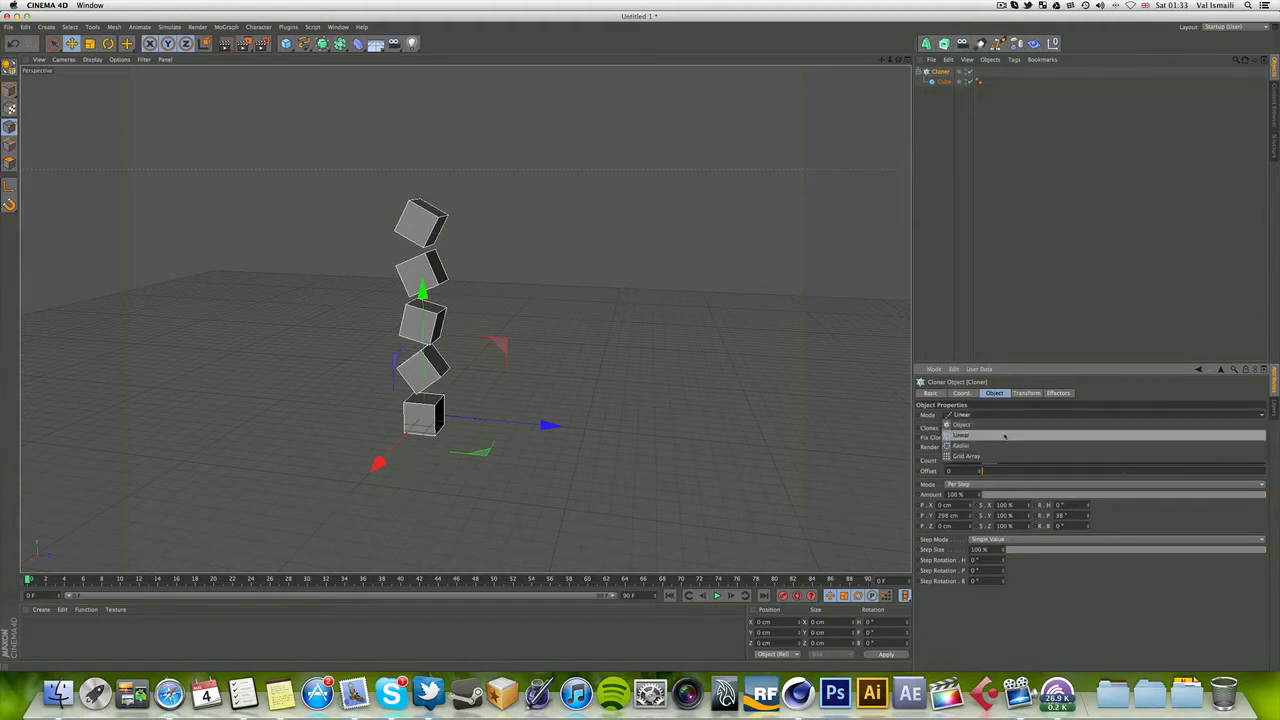
left_click(960, 444)
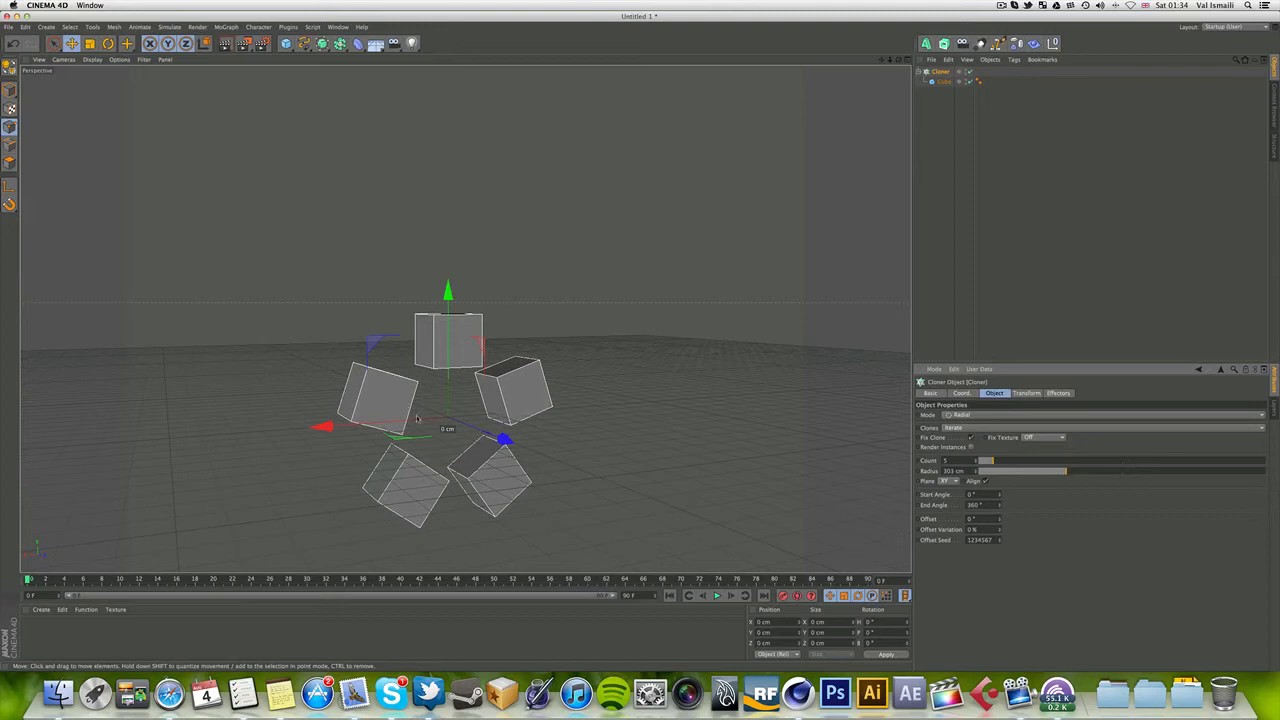
mouse_move(1084, 466)
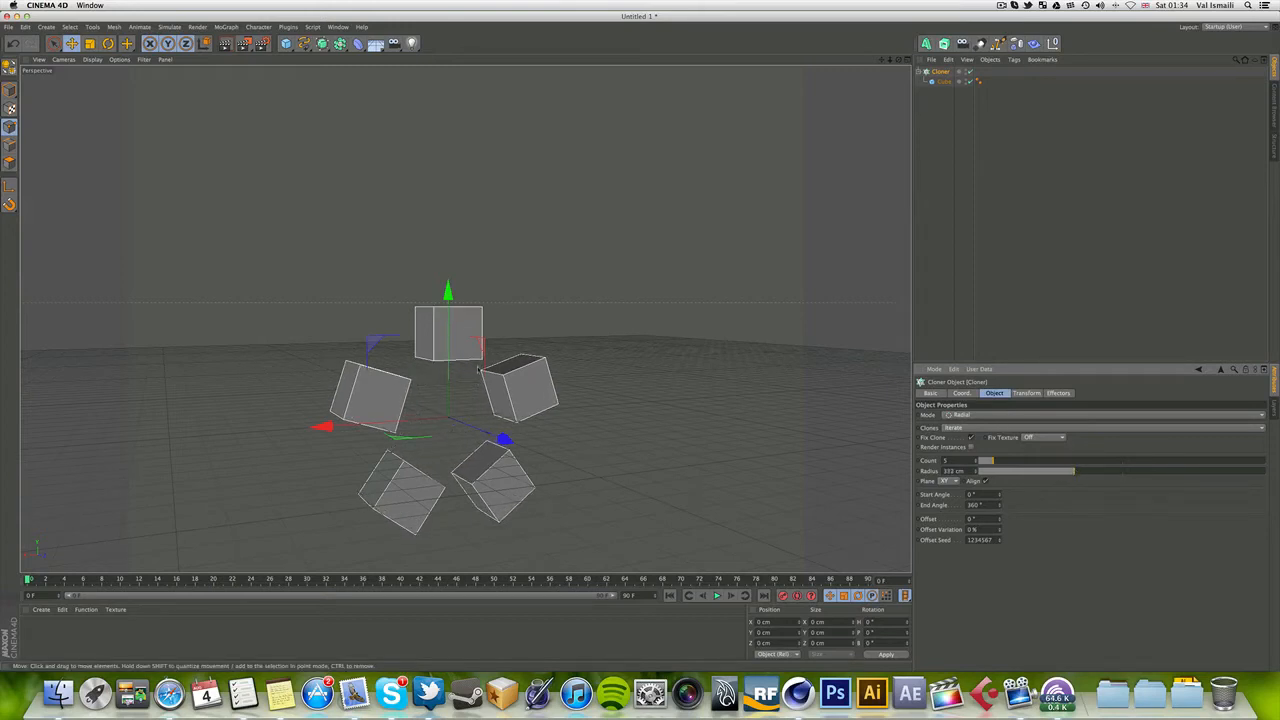
left_click_drag(1076, 472, 1070, 472)
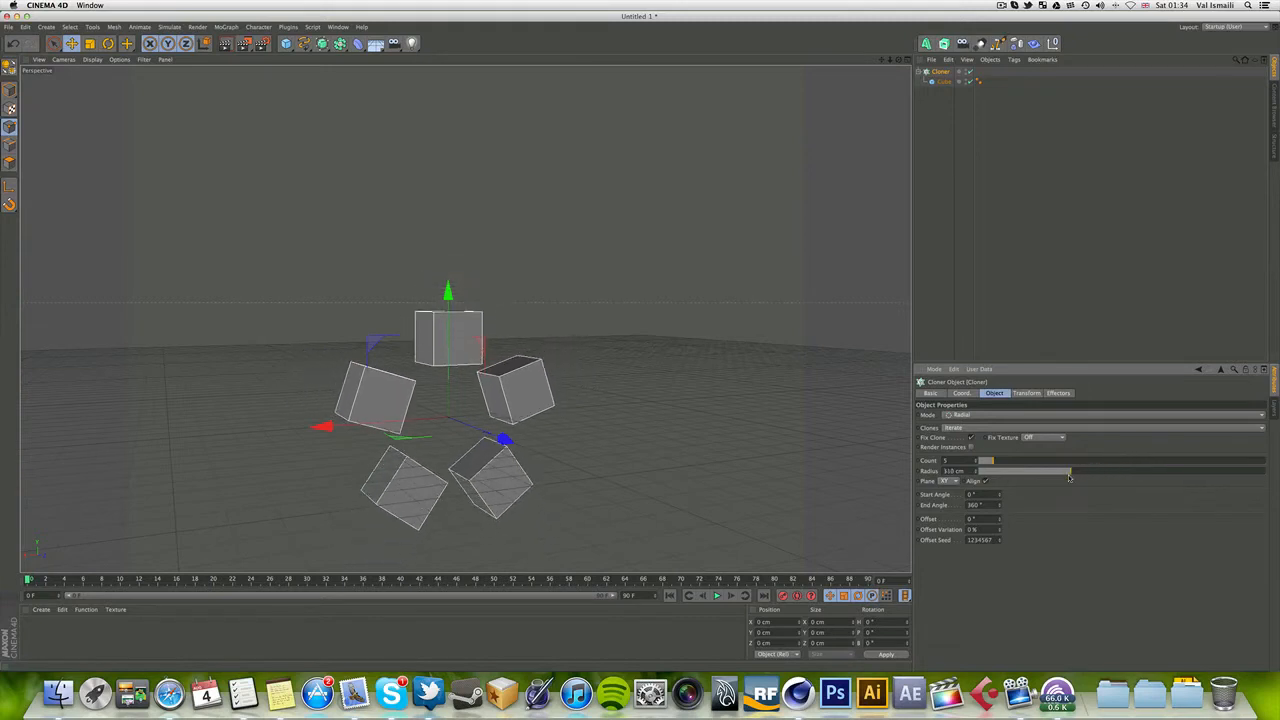
left_click_drag(1070, 472, 1056, 472)
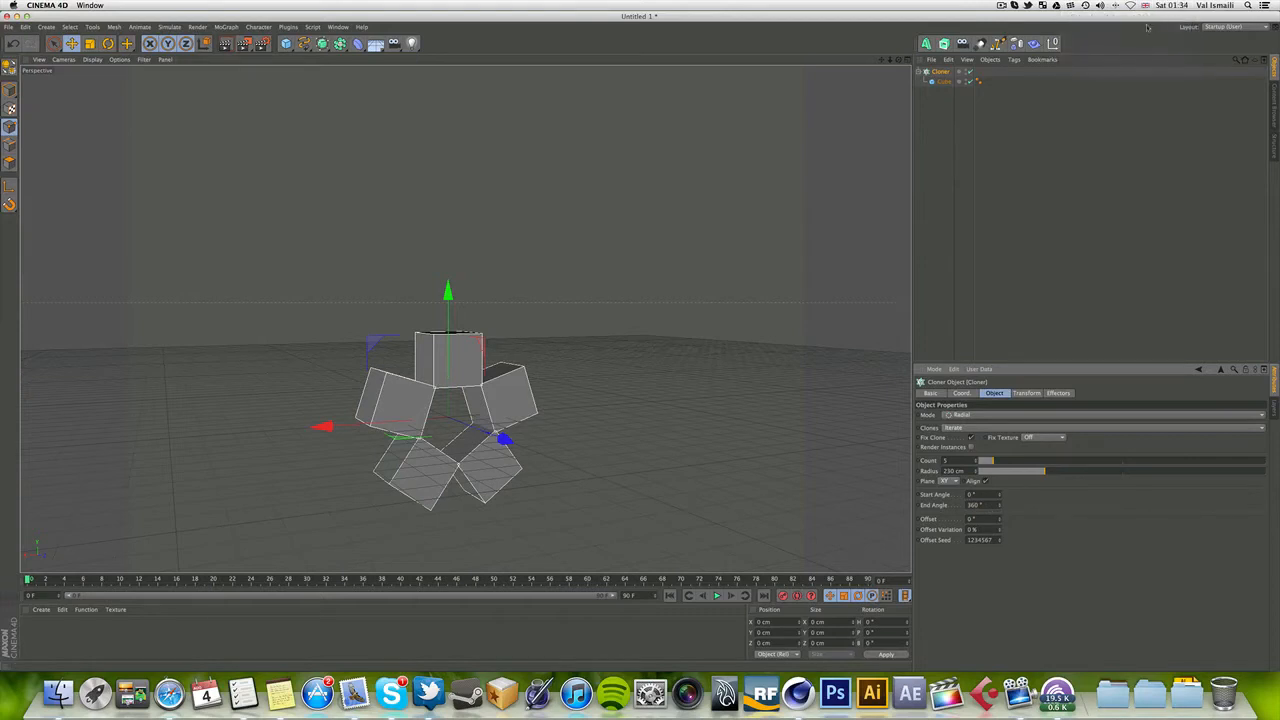
mouse_move(958, 276)
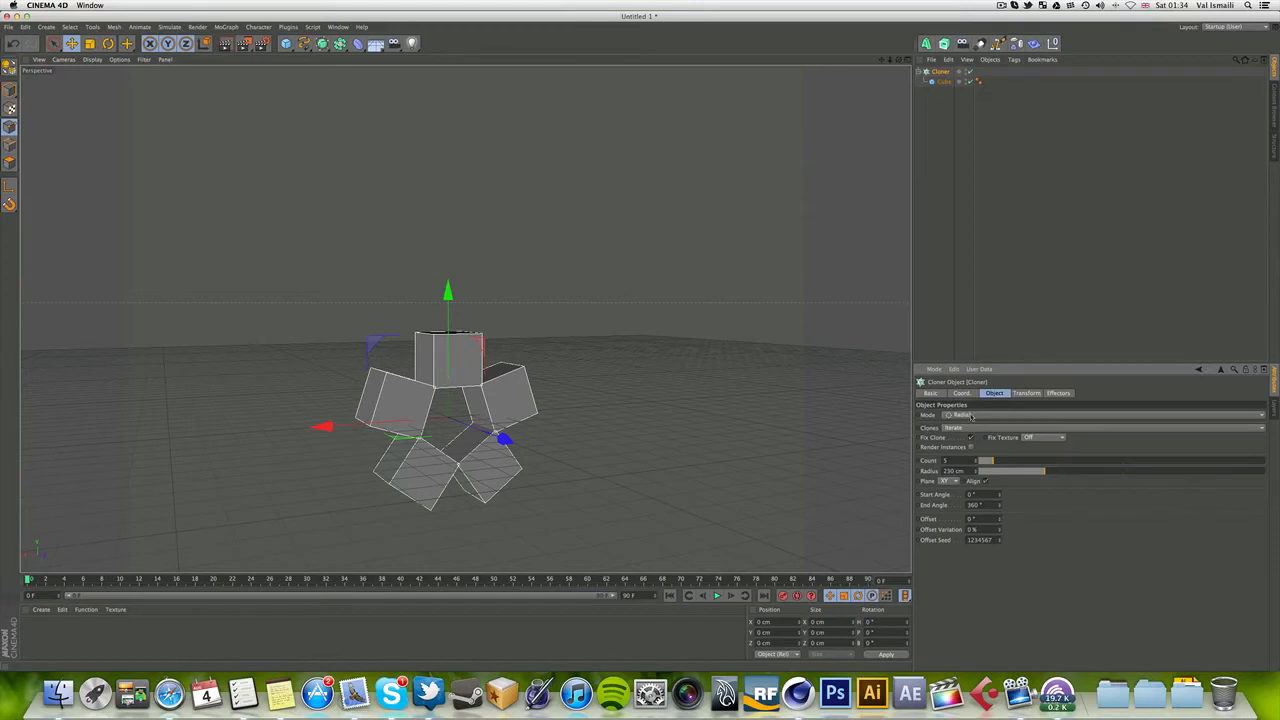
Switch the Cloner to Grid Array and enlarge its size into a spaced 3×3×3 cube block
left_click(1000, 414)
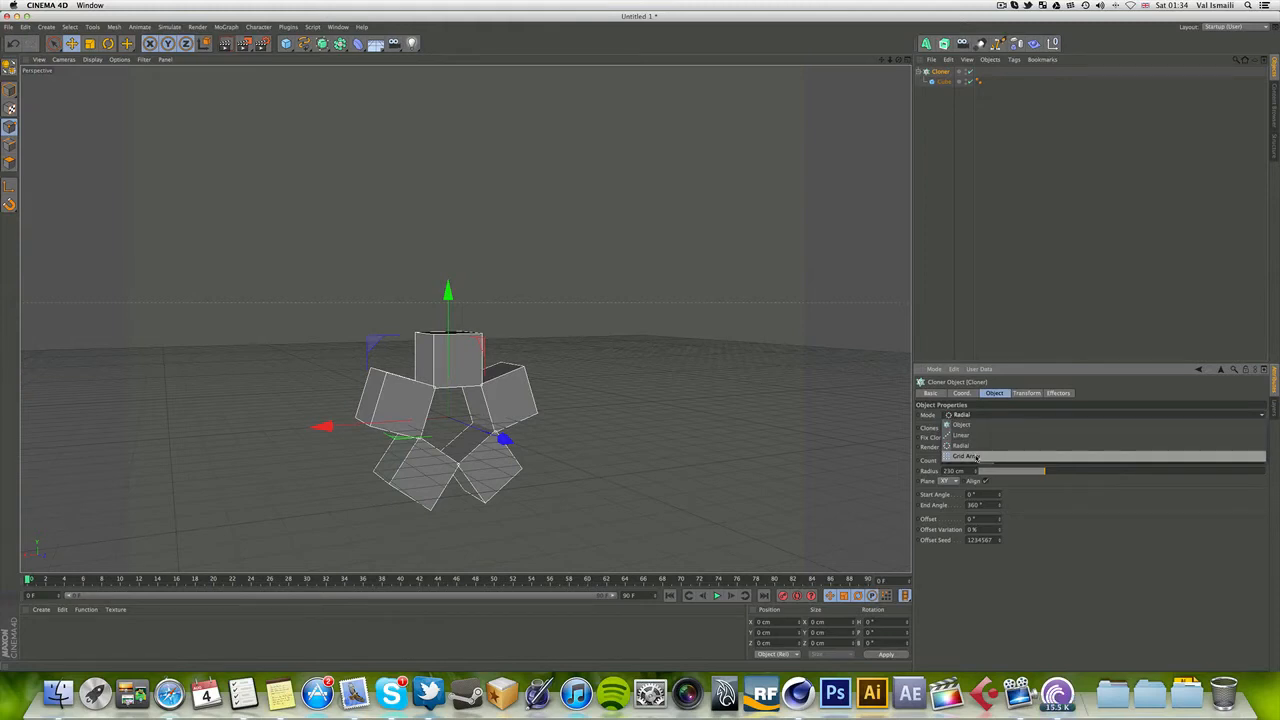
left_click(964, 456)
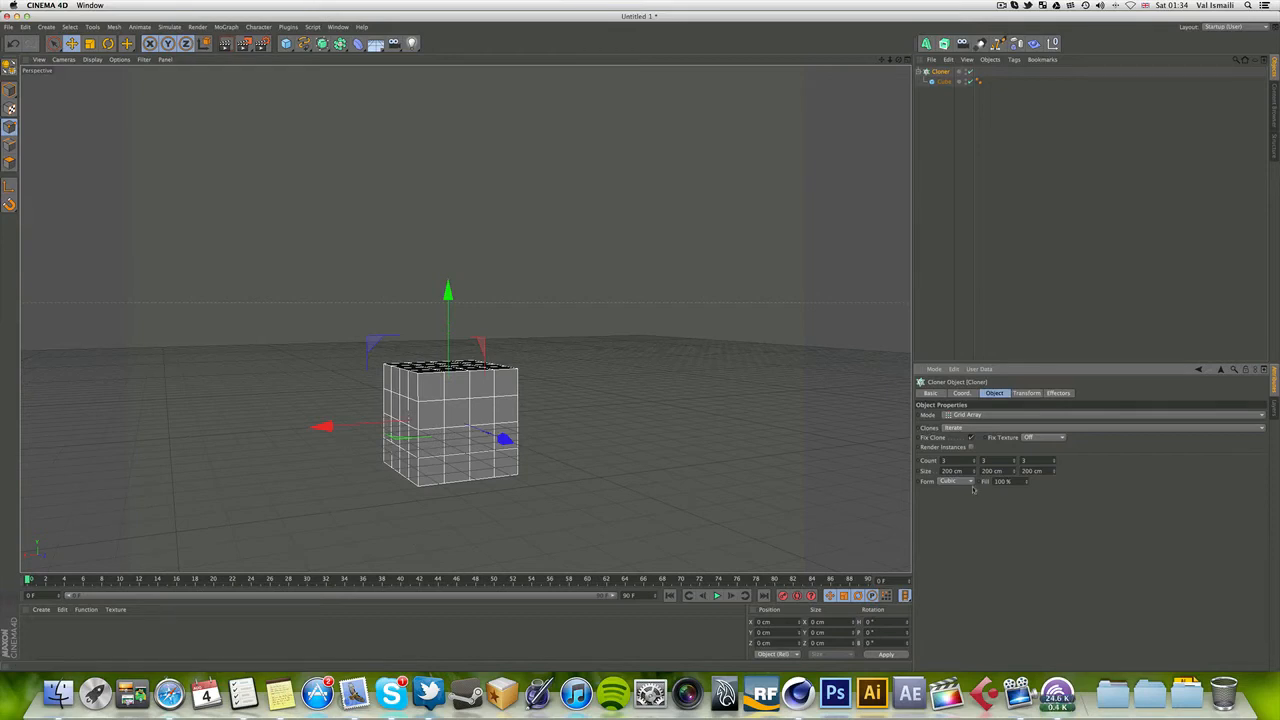
mouse_move(964, 492)
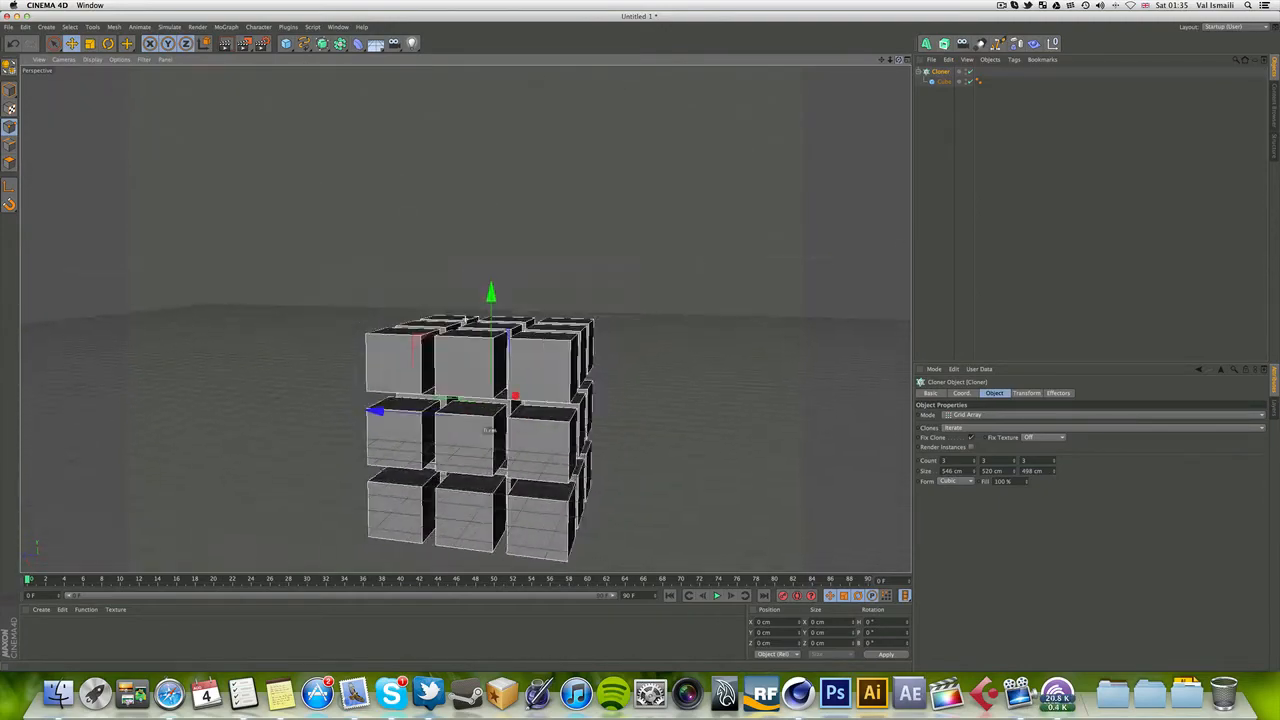
left_click_drag(490, 420, 500, 380)
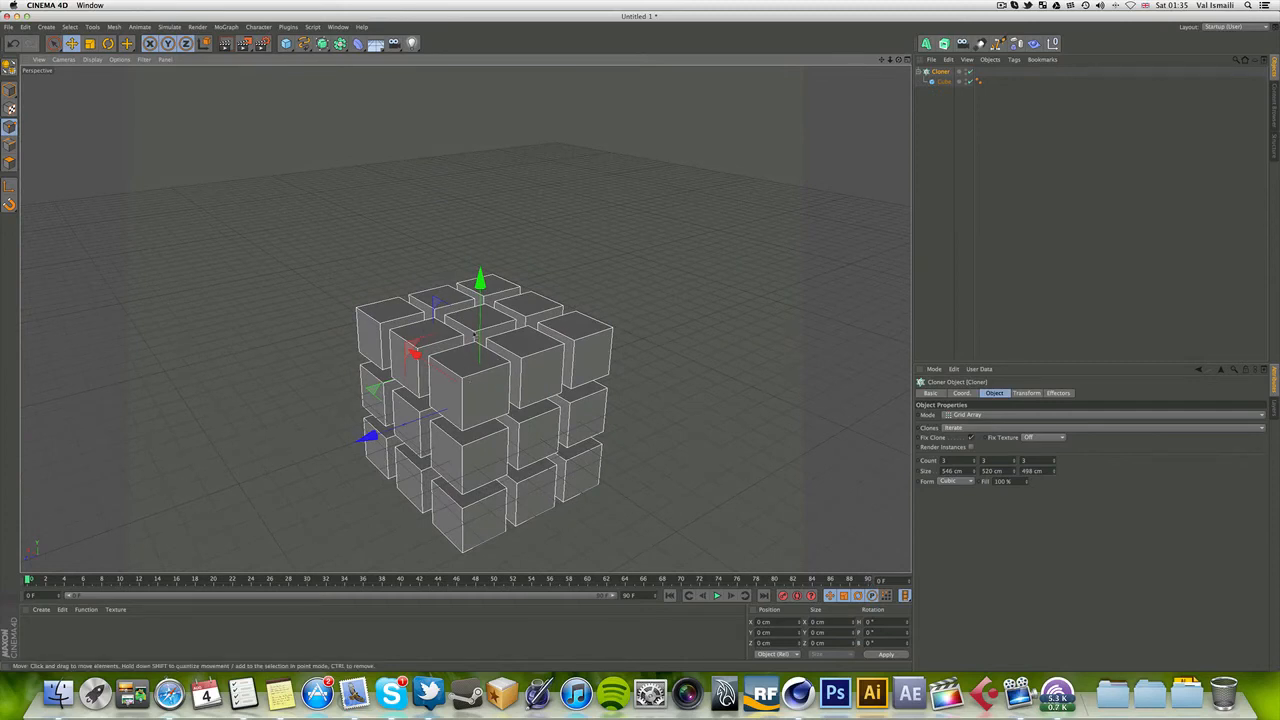
mouse_move(780, 378)
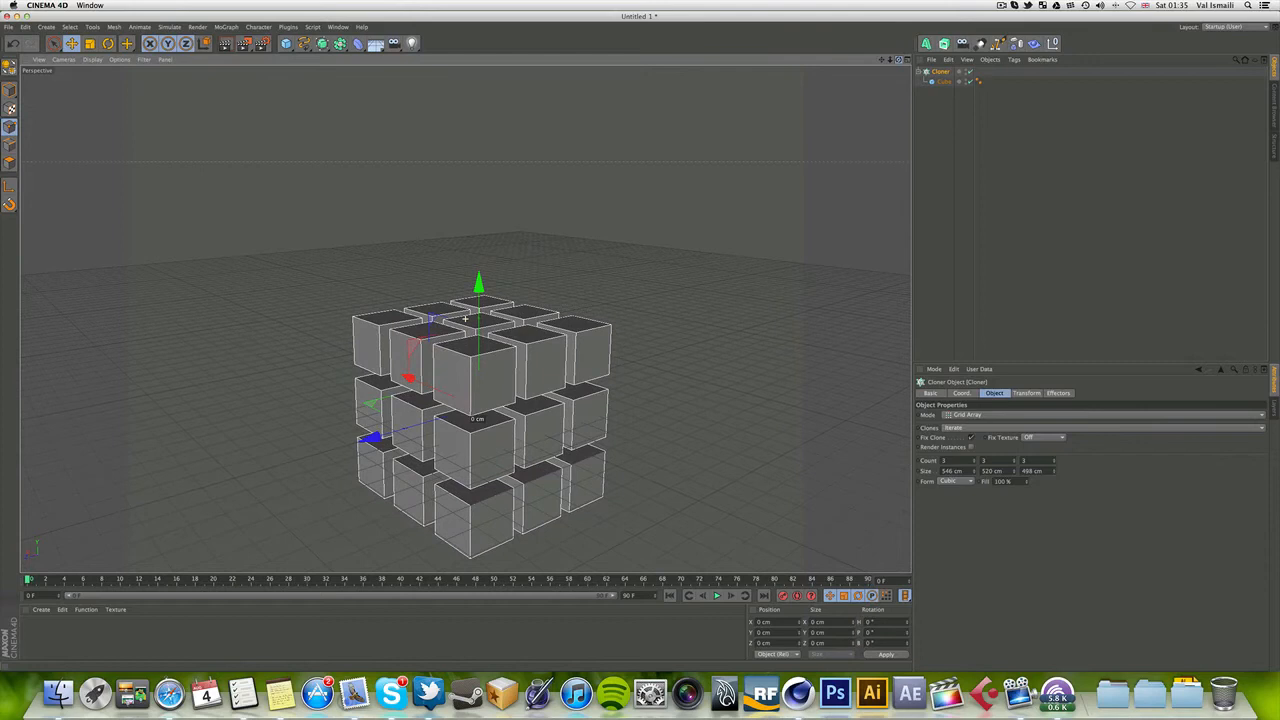
left_click(944, 80)
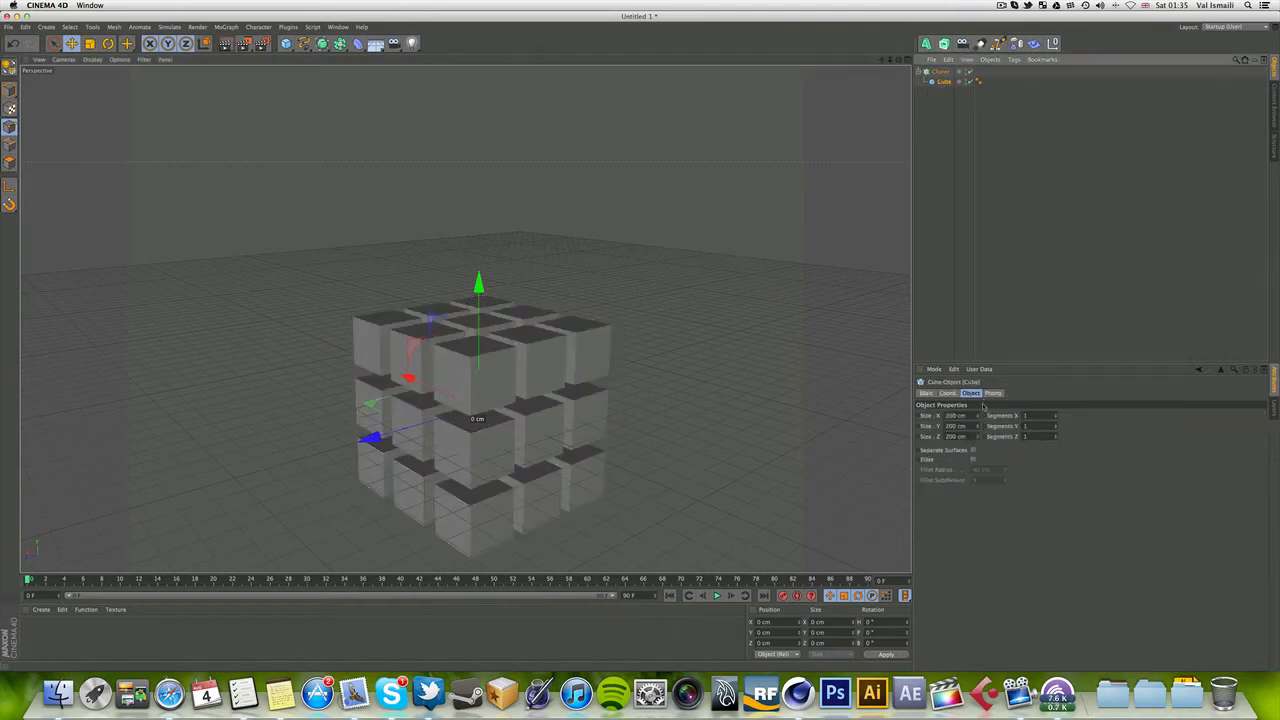
left_click(944, 80)
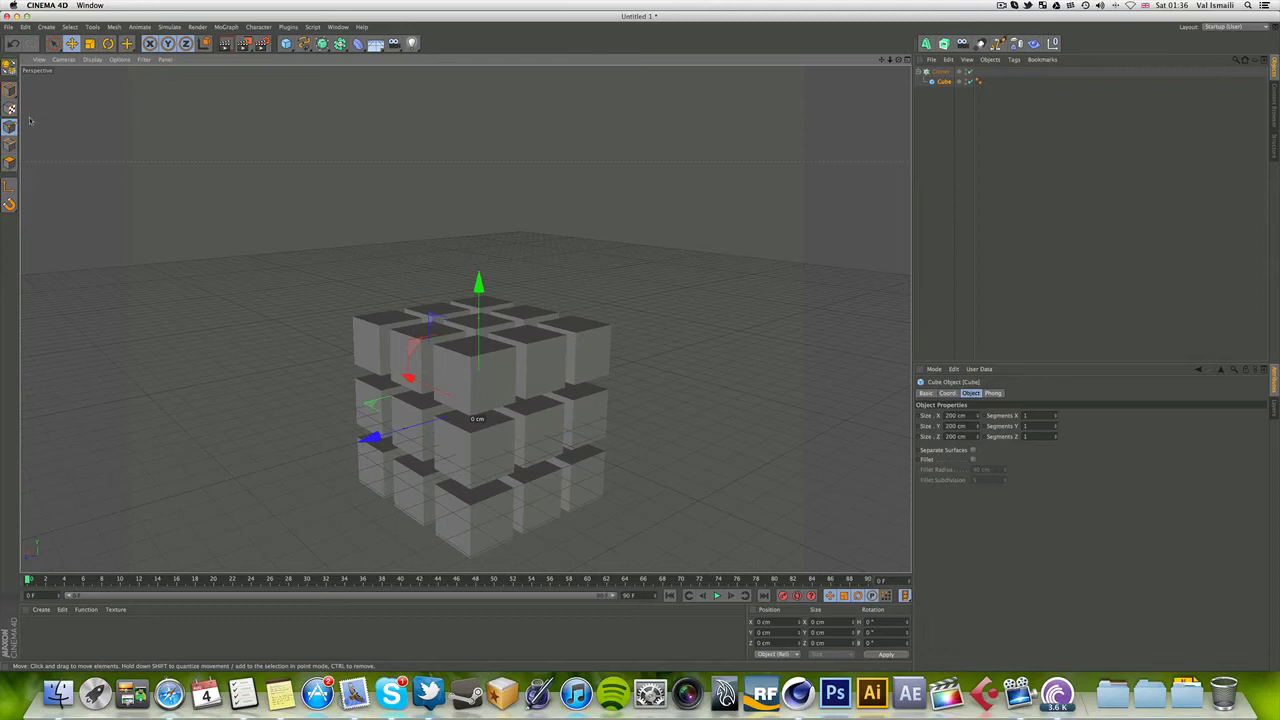
mouse_move(78, 136)
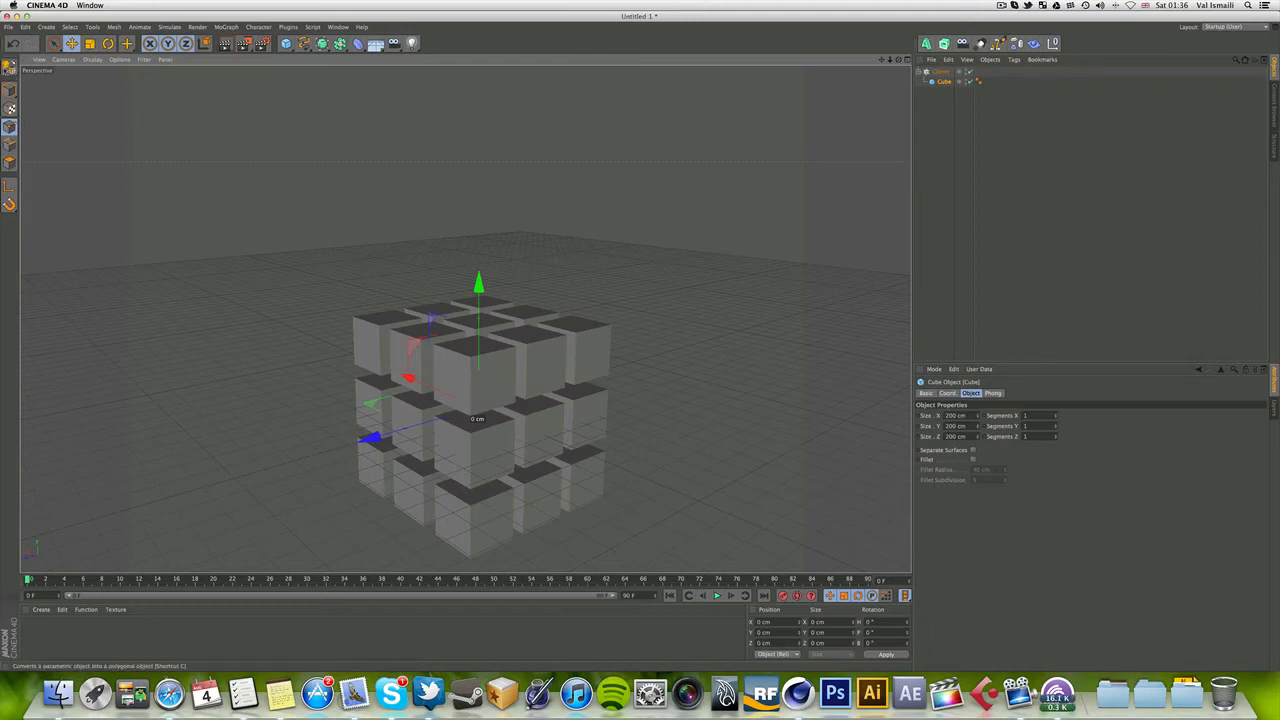
mouse_move(10, 64)
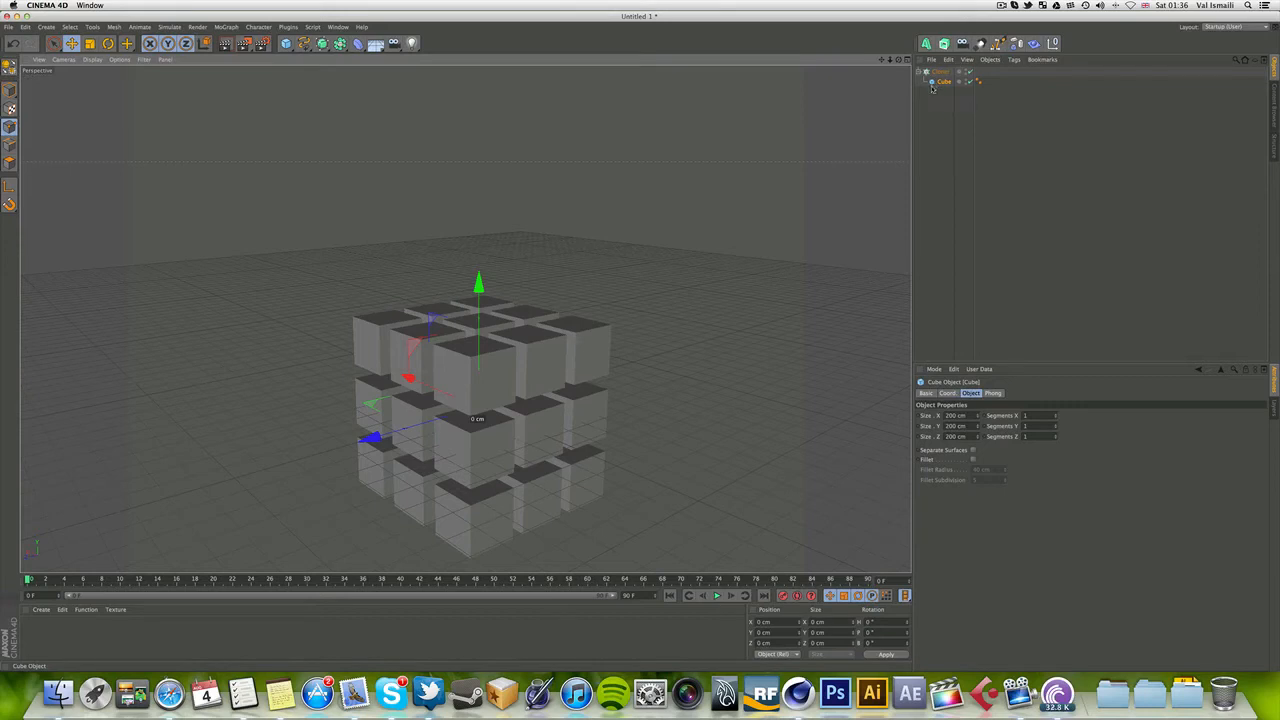
mouse_move(944, 82)
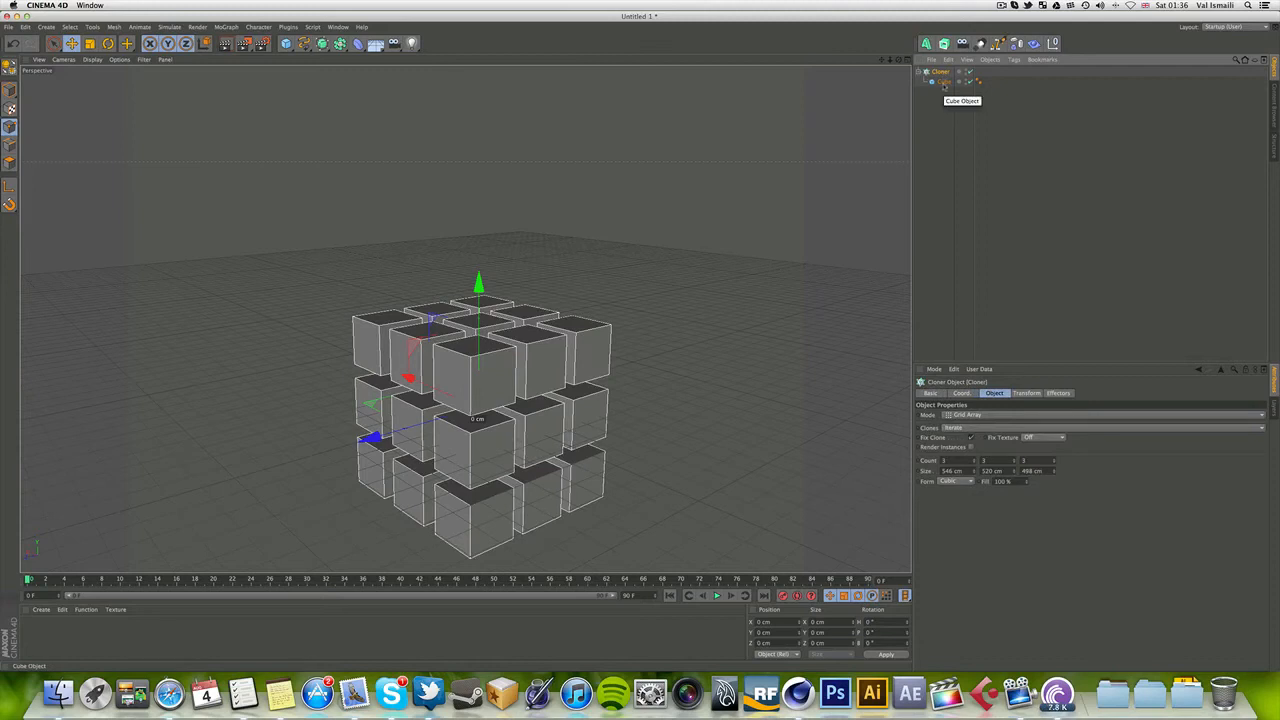
Select the source Cube and reduce its Size so the grid shows small, widely separated cubes
left_click(944, 80)
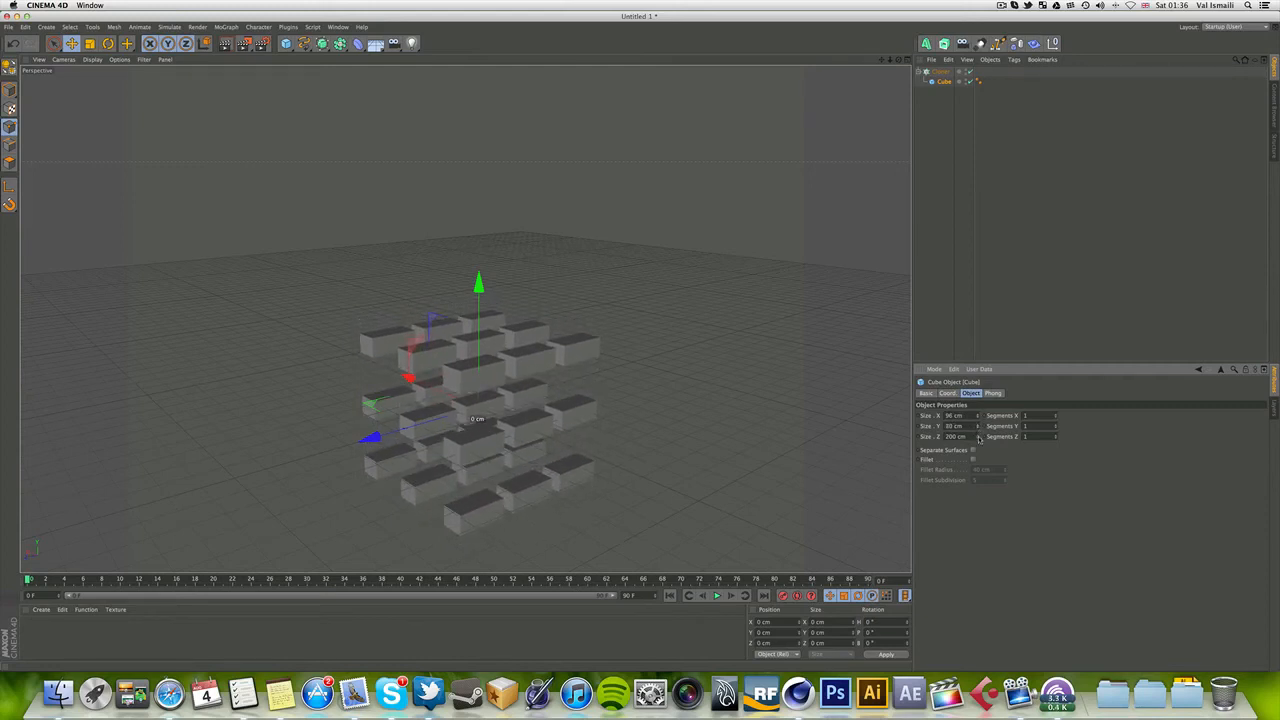
left_click_drag(956, 436, 956, 436)
type("99")
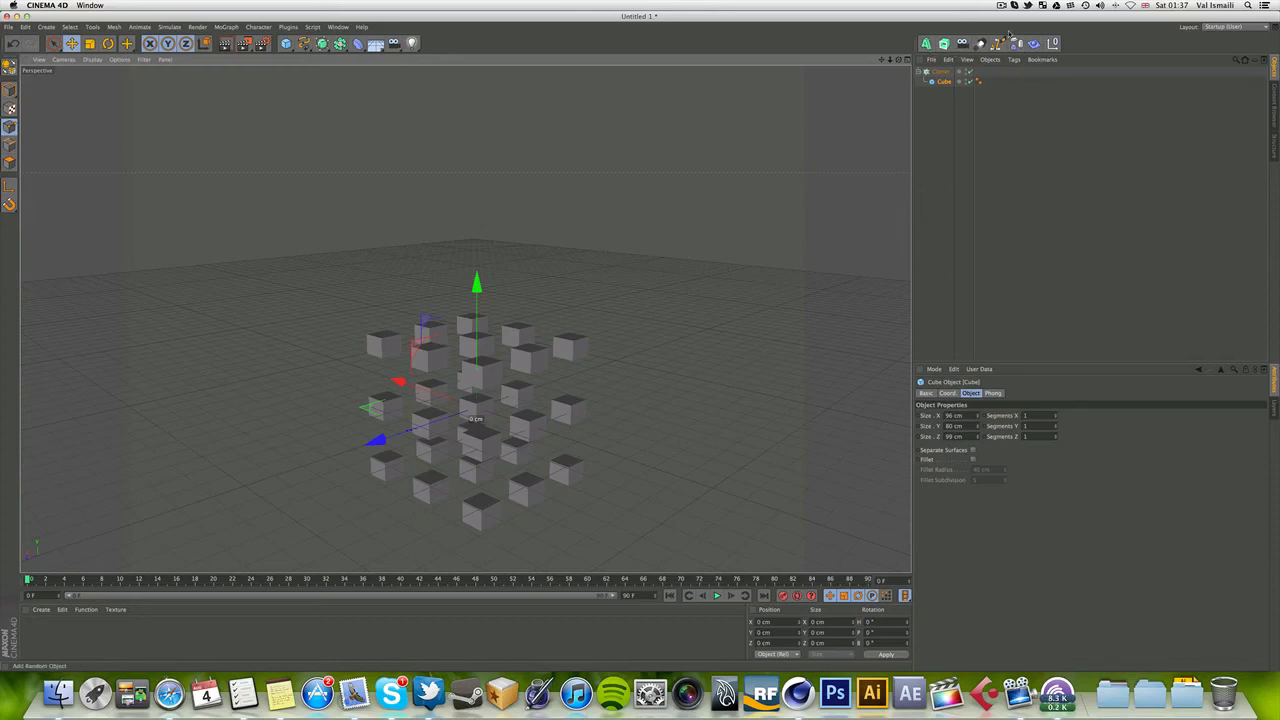
mouse_move(998, 228)
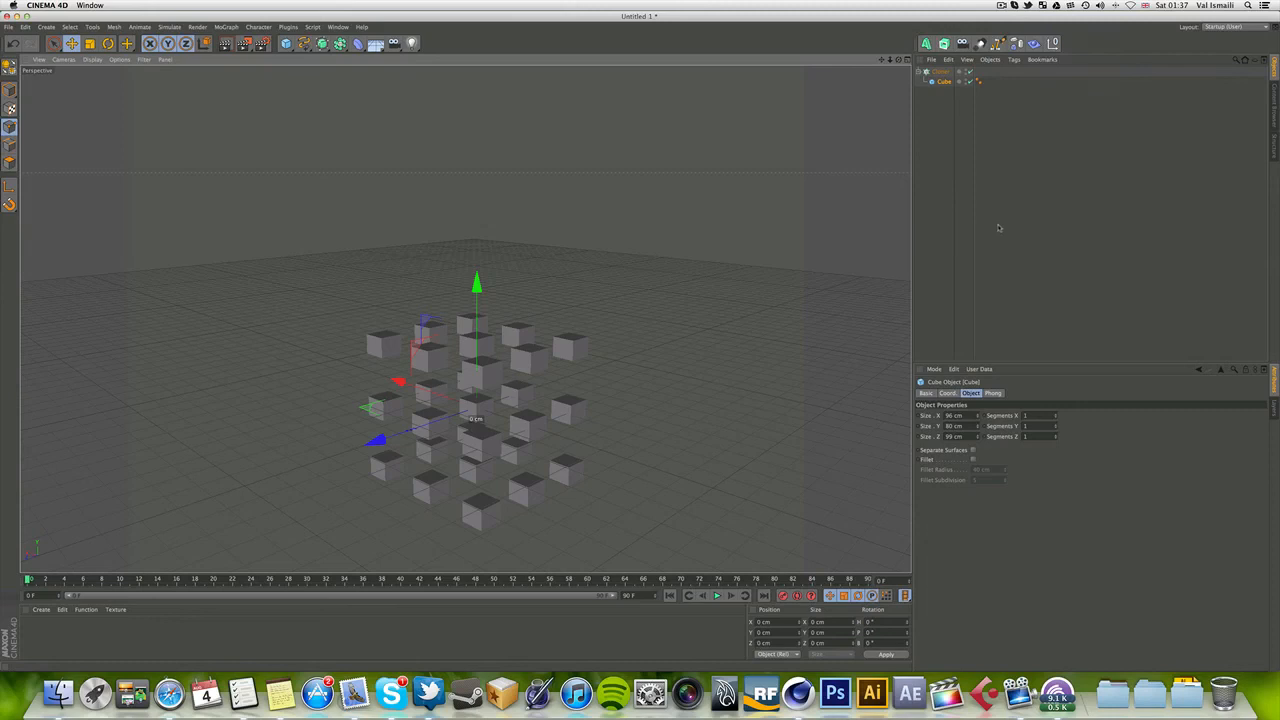